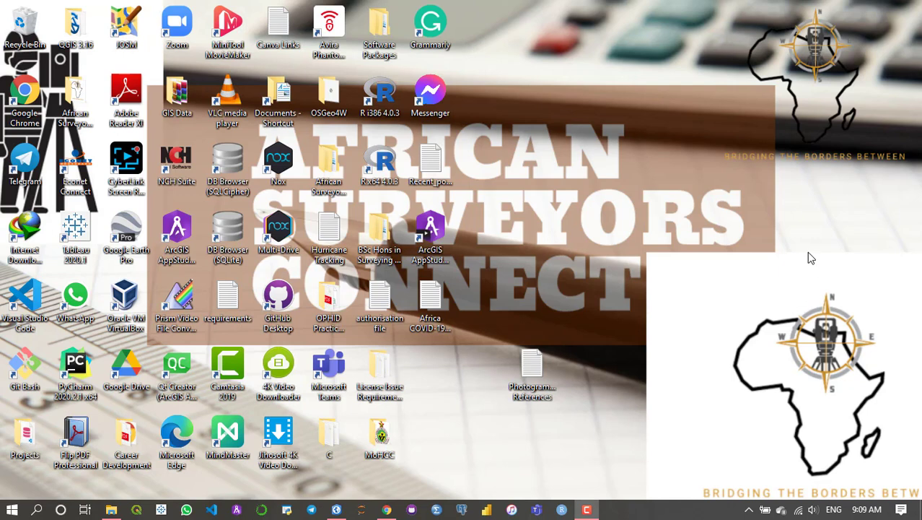
mouse_move(703, 224)
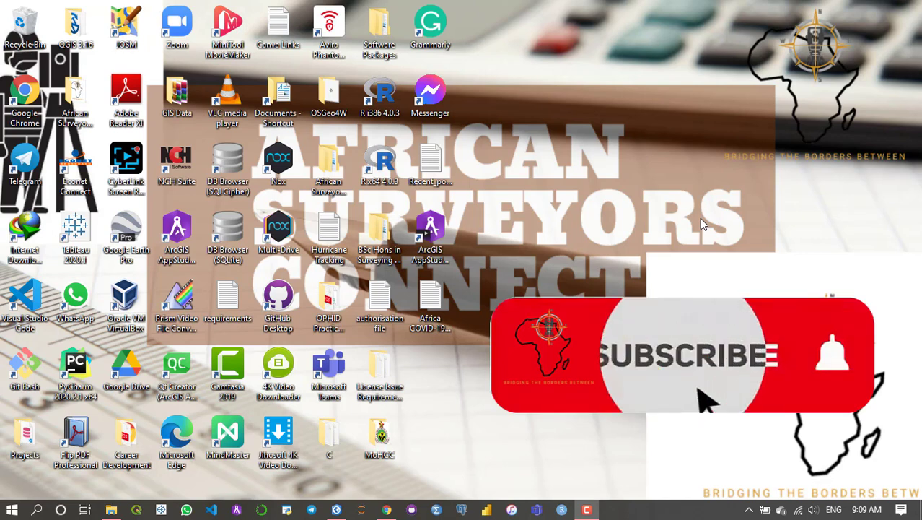
Step: Launch ArcGIS Pro from the taskbar to reach its start page
left_click(686, 354)
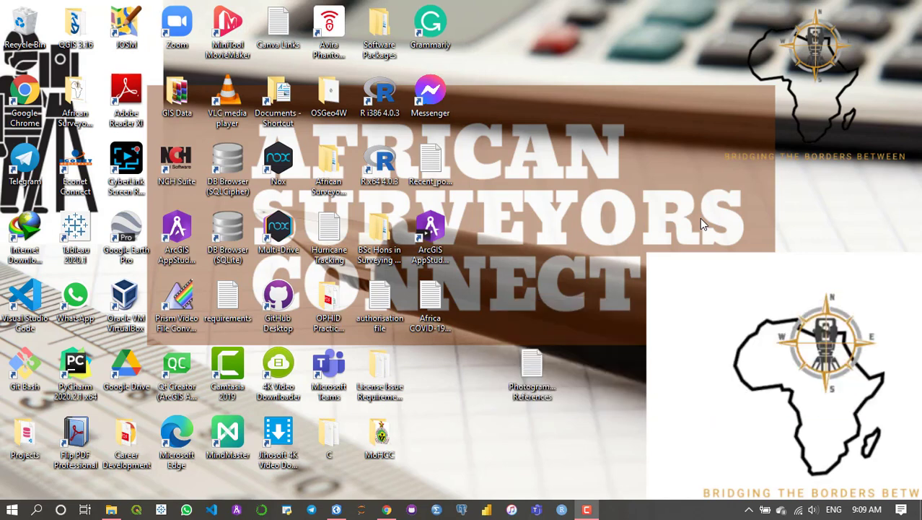
mouse_move(436, 397)
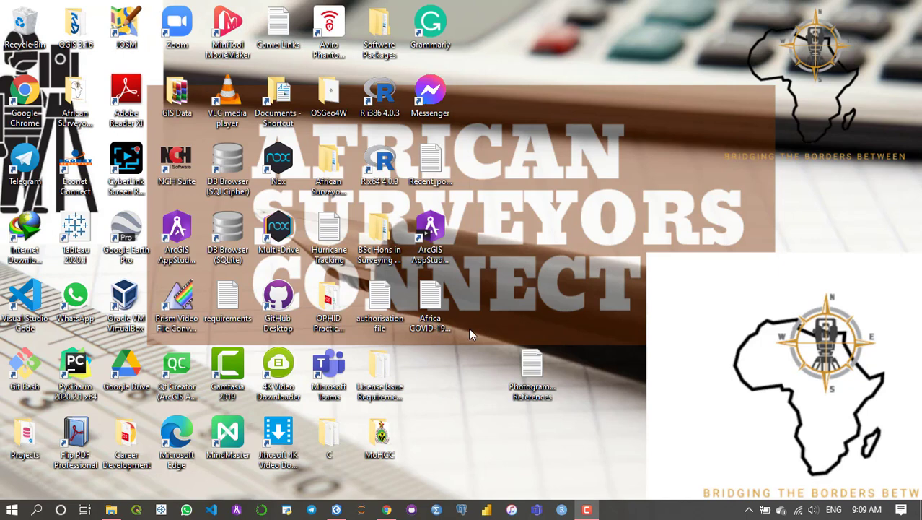
mouse_move(573, 283)
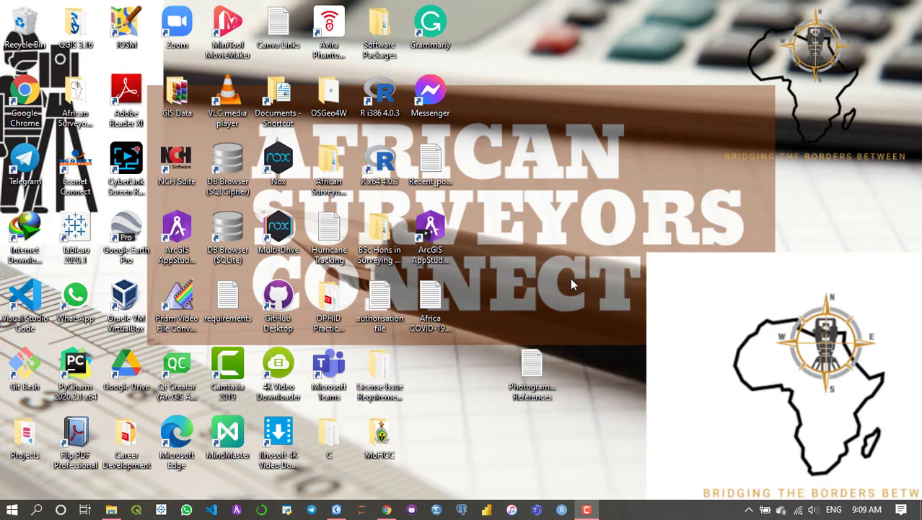
mouse_move(627, 271)
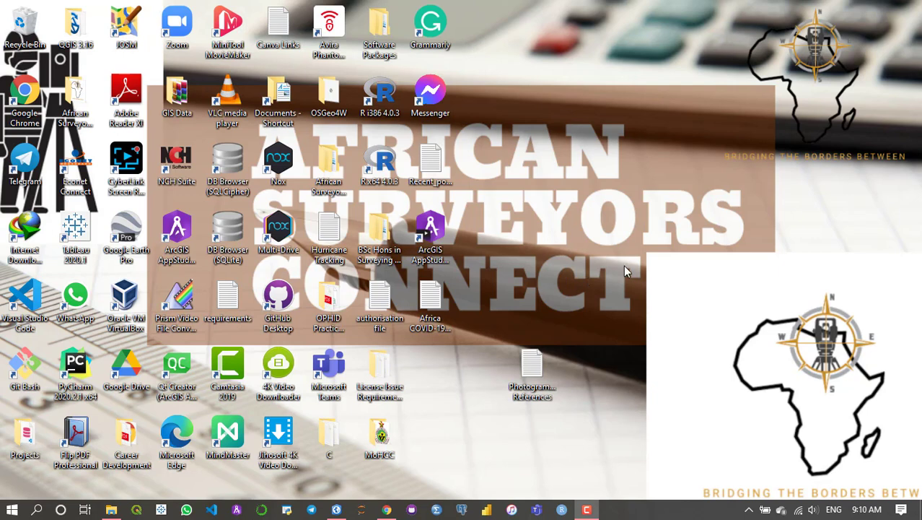
mouse_move(597, 267)
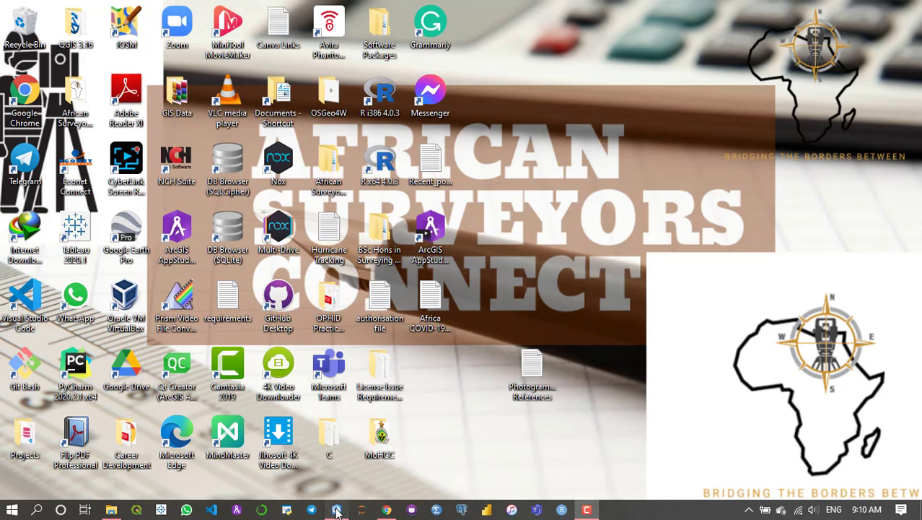
left_click(336, 511)
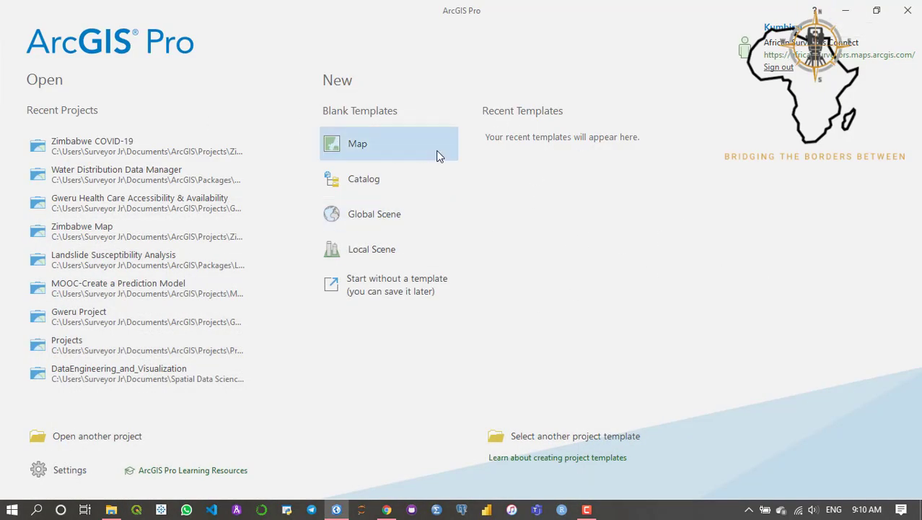
mouse_move(382, 150)
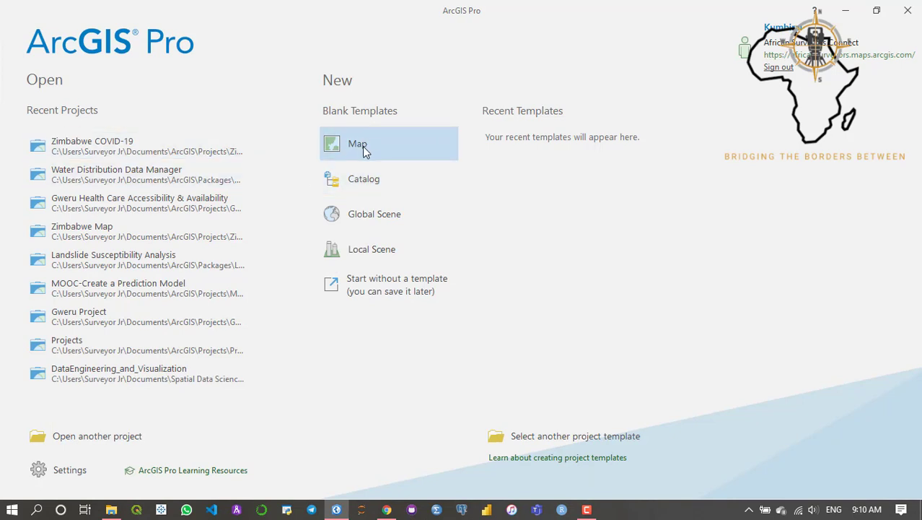
Step: Start a blank Map project named 'ArcGIS Pro Tutorials'
left_click(357, 143)
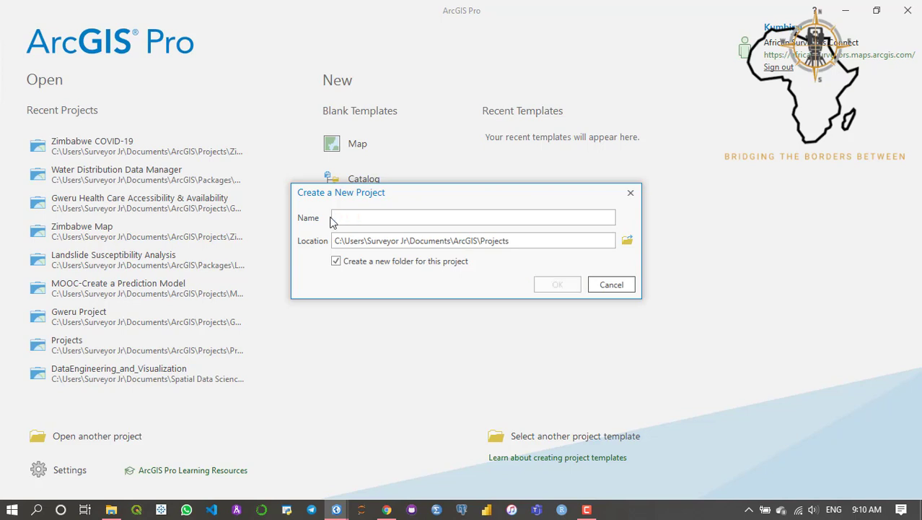
type("ArcGIS Pro Tuto")
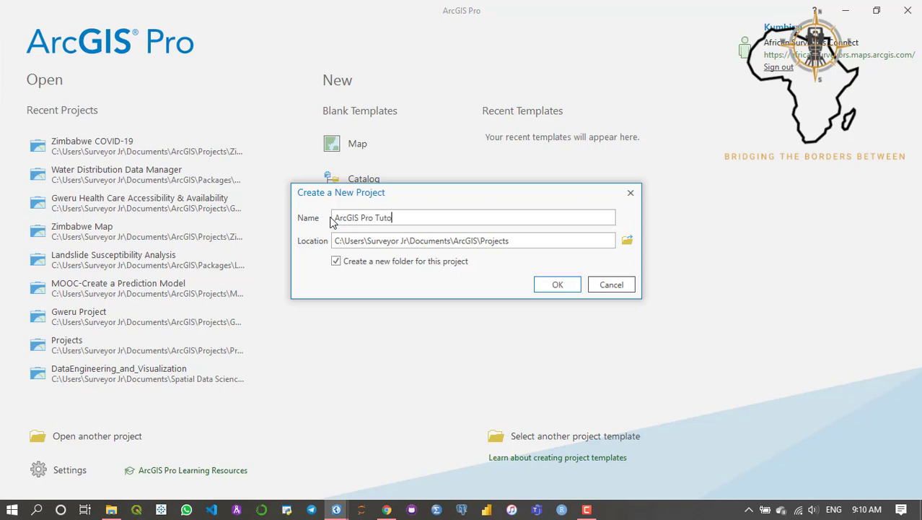
type("rials")
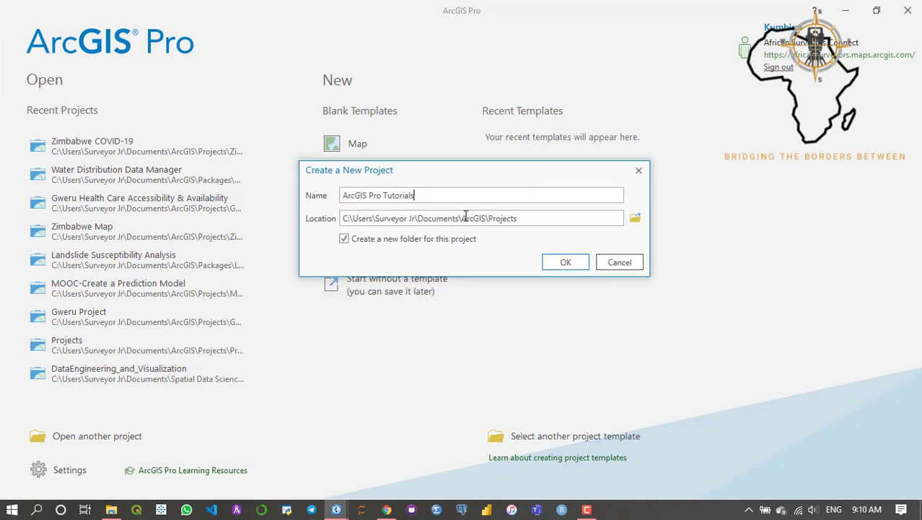
mouse_move(487, 176)
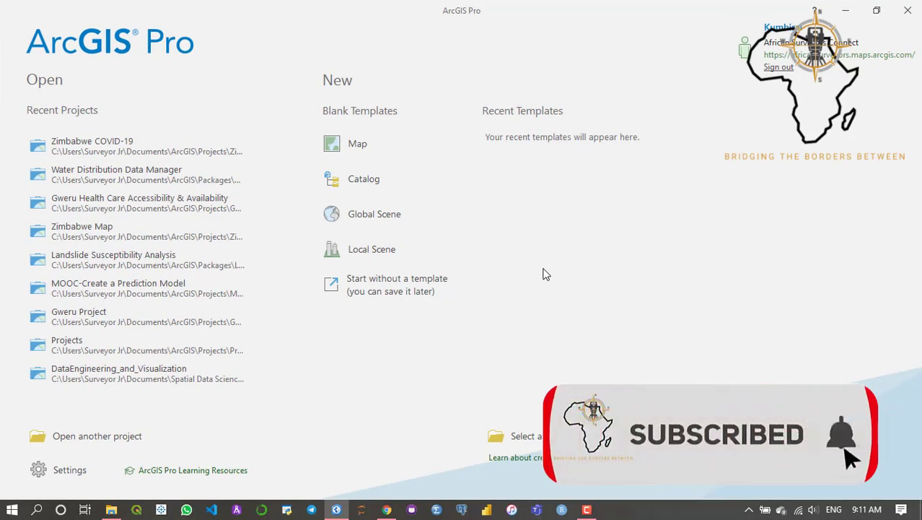
left_click(358, 143)
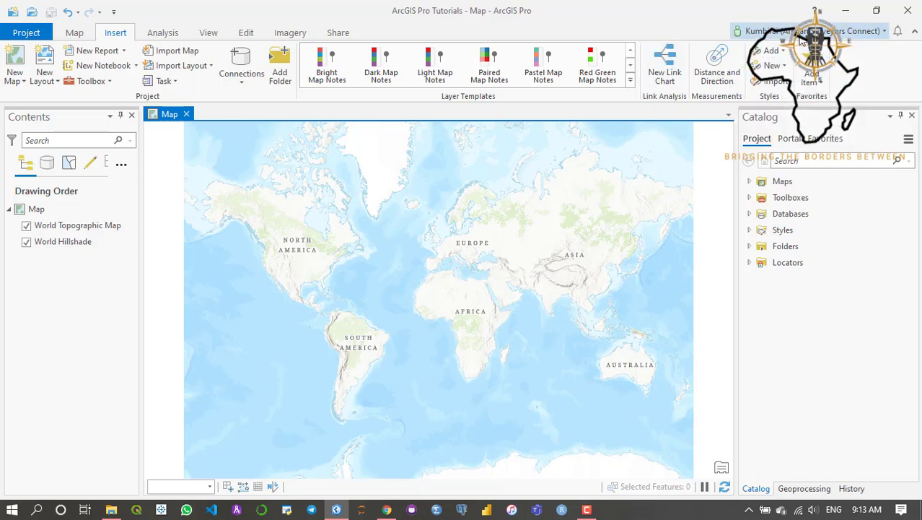
left_click(36, 208)
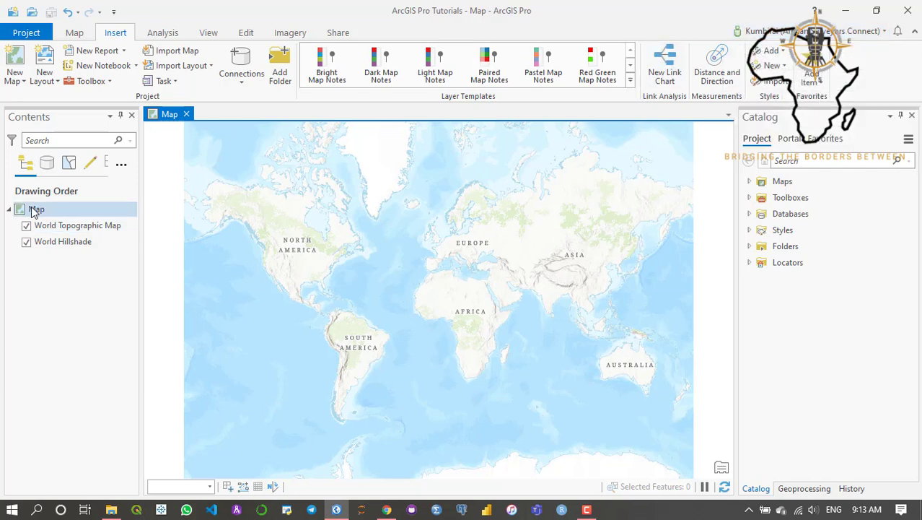
left_click(36, 208)
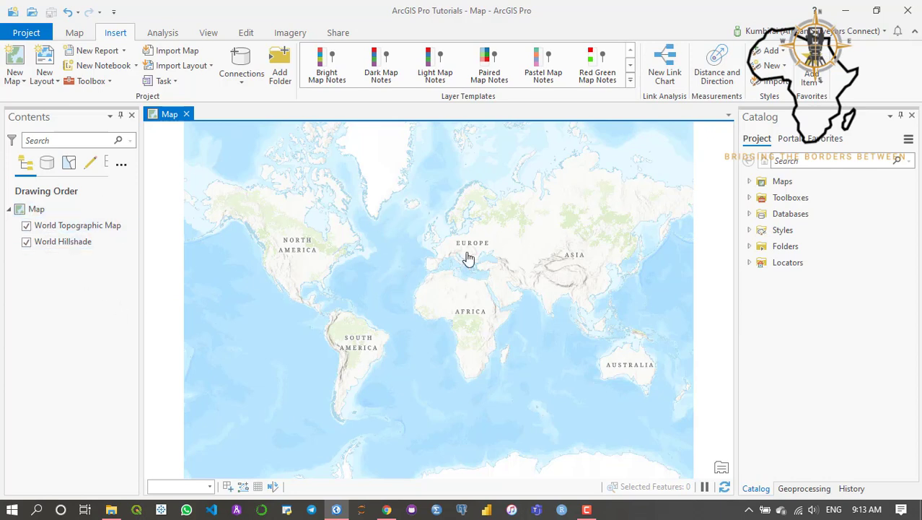
mouse_move(485, 284)
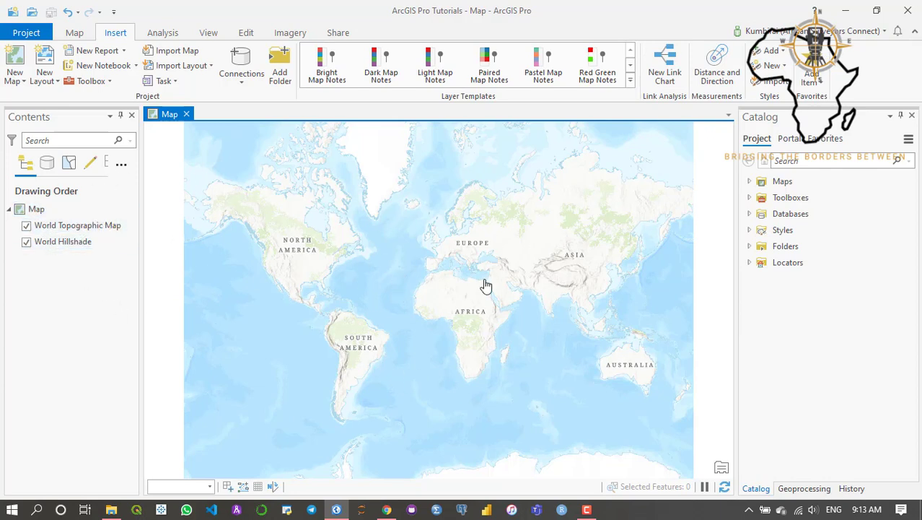
mouse_move(361, 135)
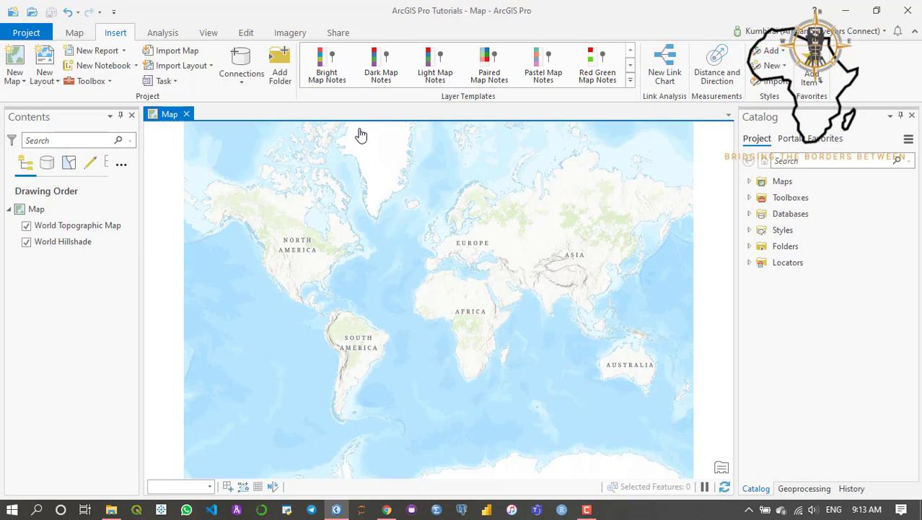
mouse_move(516, 200)
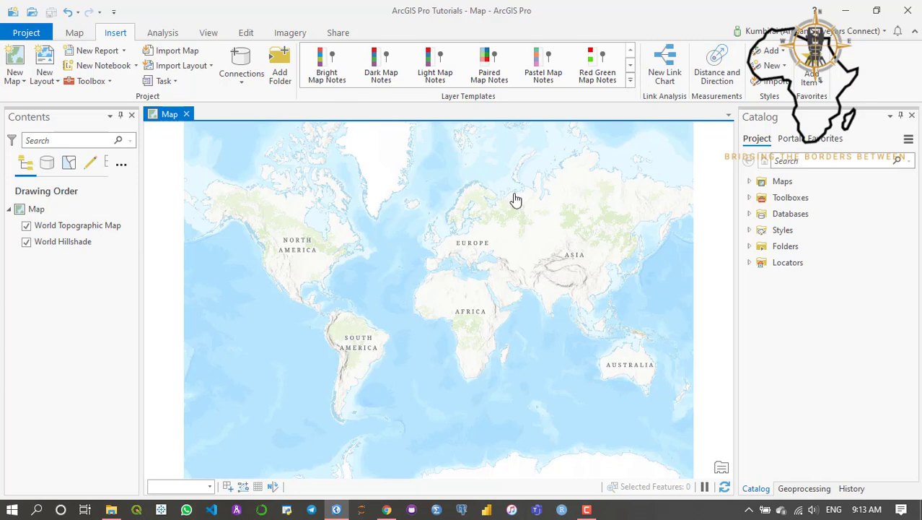
mouse_move(717, 209)
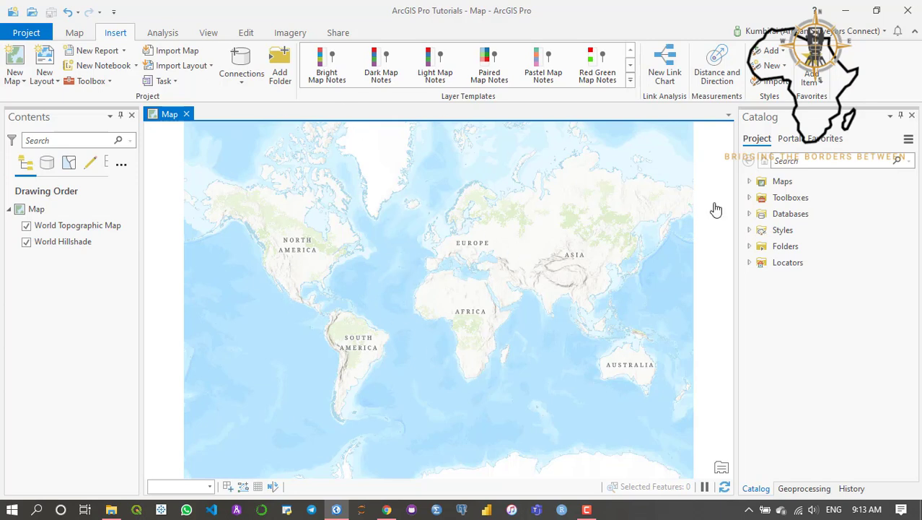
left_click(785, 247)
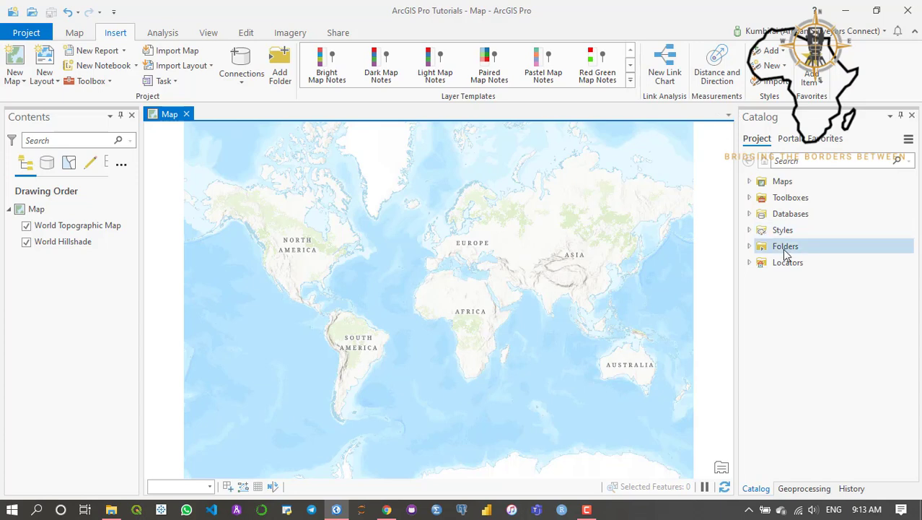
mouse_move(788, 254)
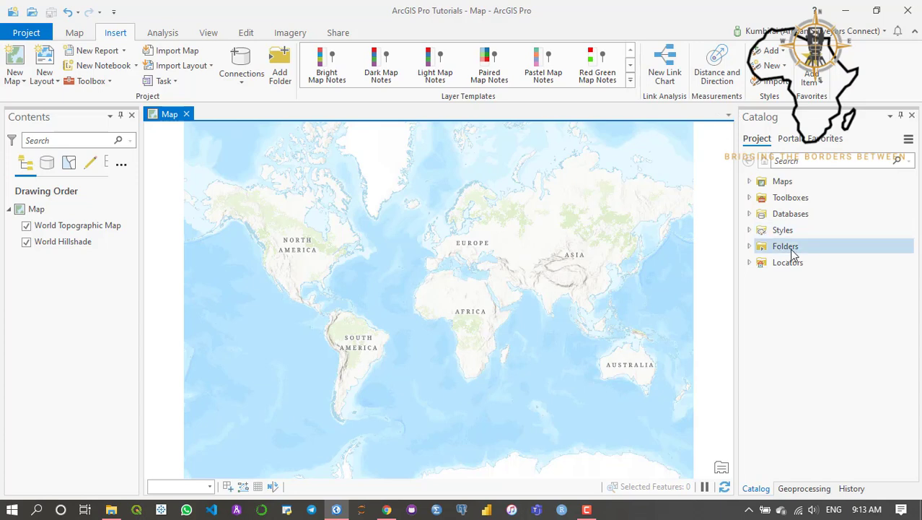
mouse_move(604, 118)
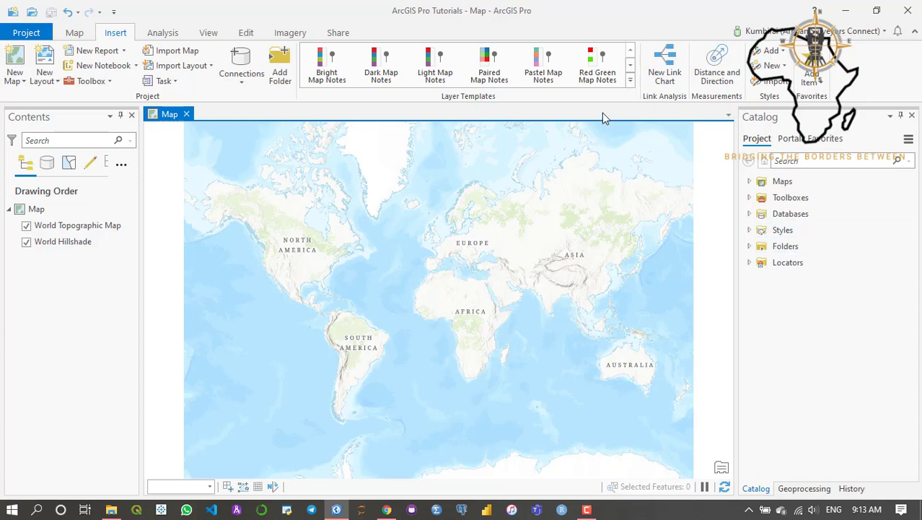
mouse_move(702, 171)
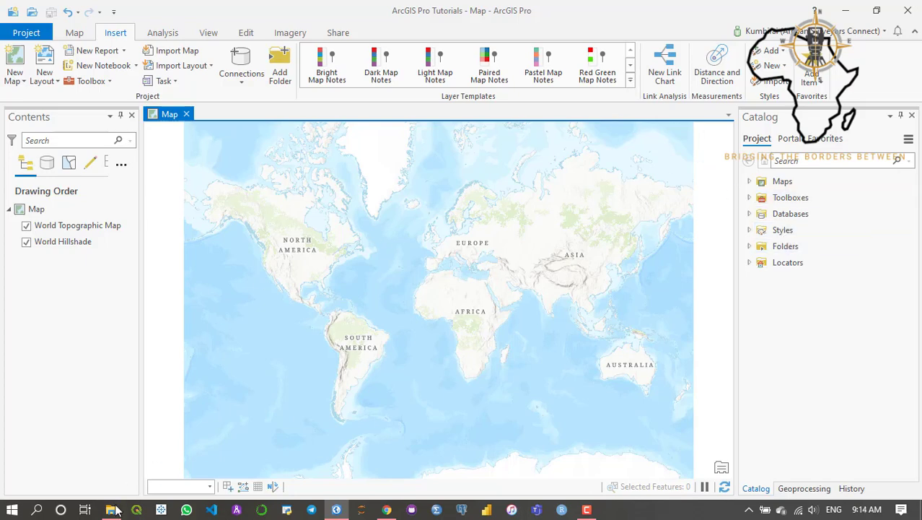
Step: Select the Cholera_Deaths and Pumps shapefile files in GIS Data\PRAC3\DATA
left_click(111, 510)
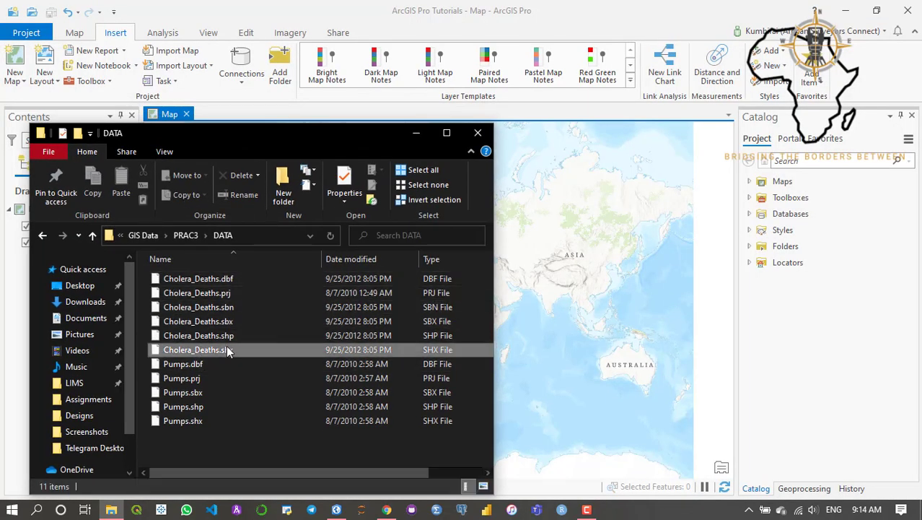
left_click(197, 349)
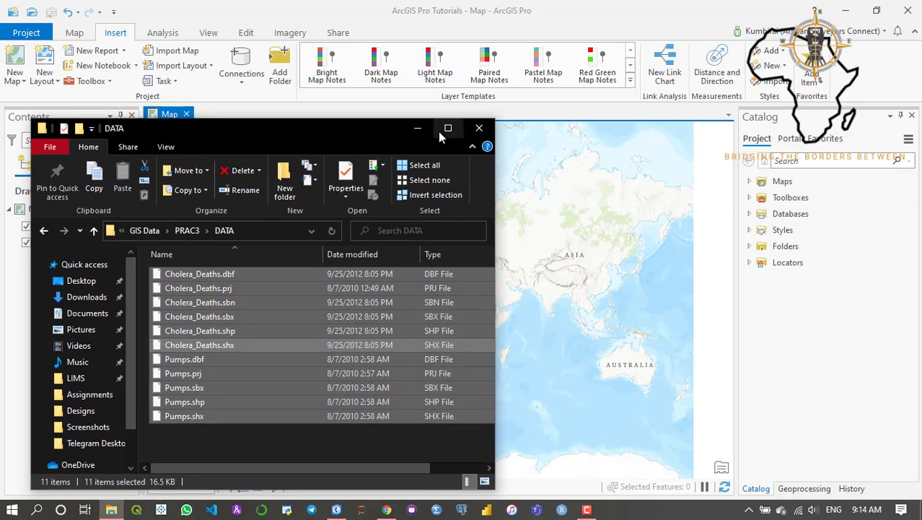
Step: Bring up the context menu on the Catalog's Folders entry
left_click(479, 128)
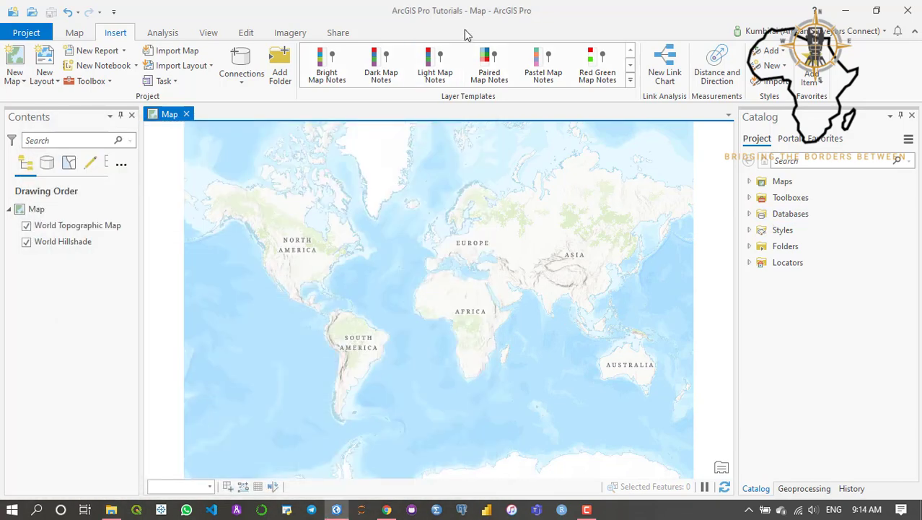
left_click(785, 246)
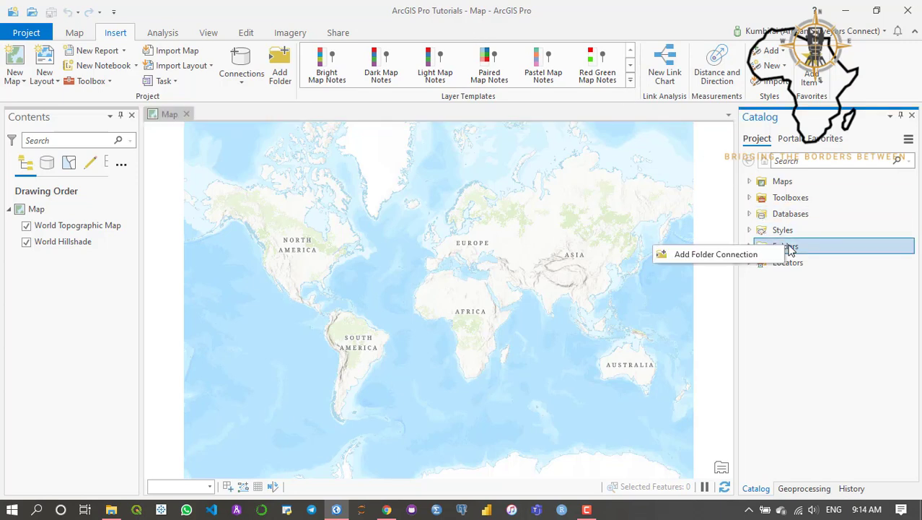
mouse_move(716, 253)
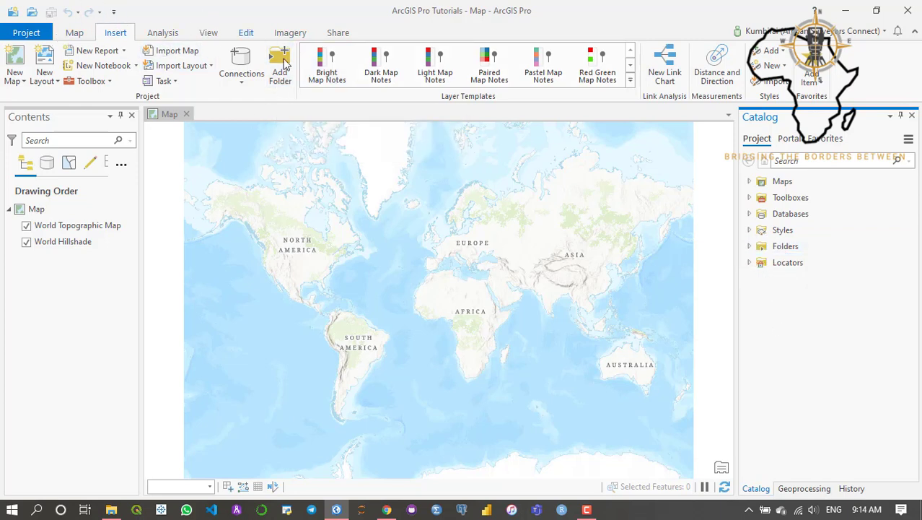
mouse_move(280, 65)
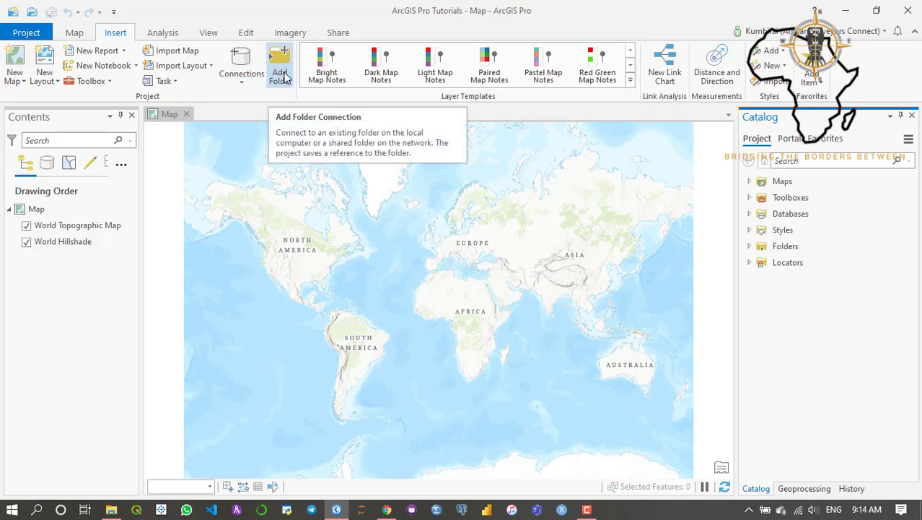
mouse_move(825, 119)
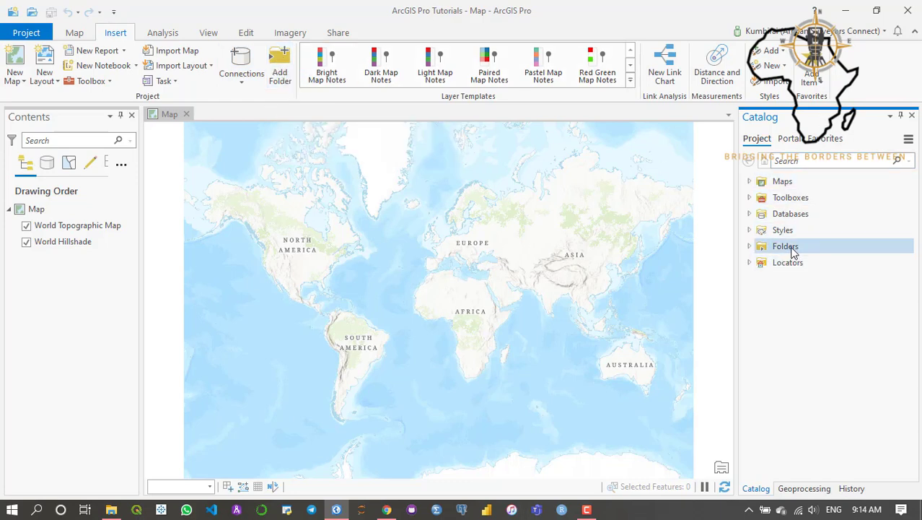
right_click(785, 245)
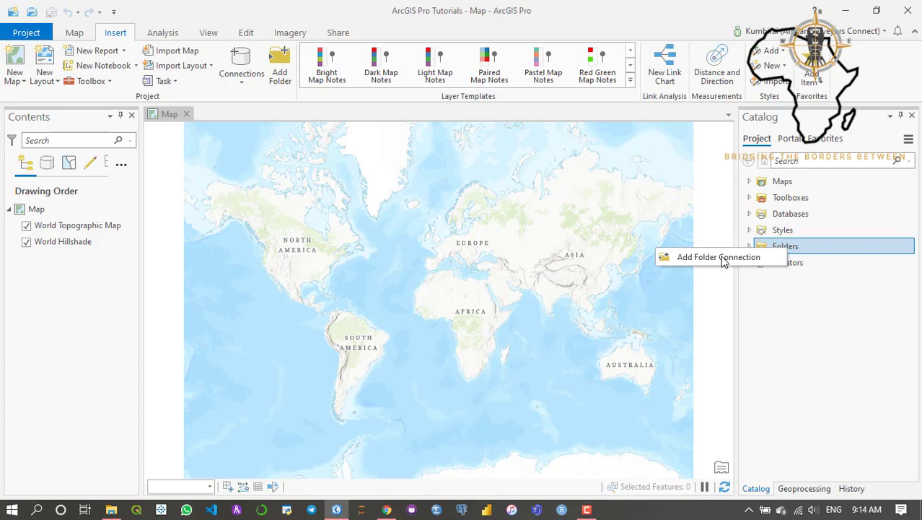
Step: Add a folder connection to the DATA folder under Desktop > GIS Data
left_click(719, 257)
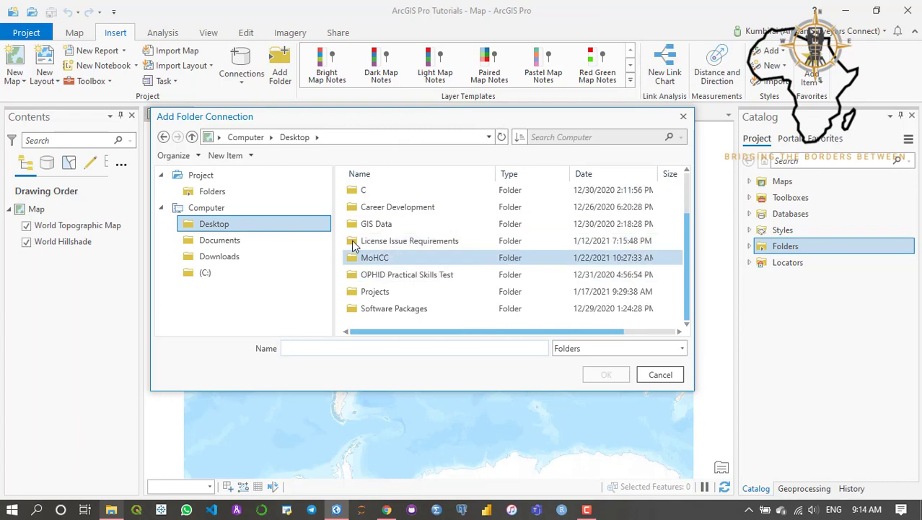
double_click(376, 223)
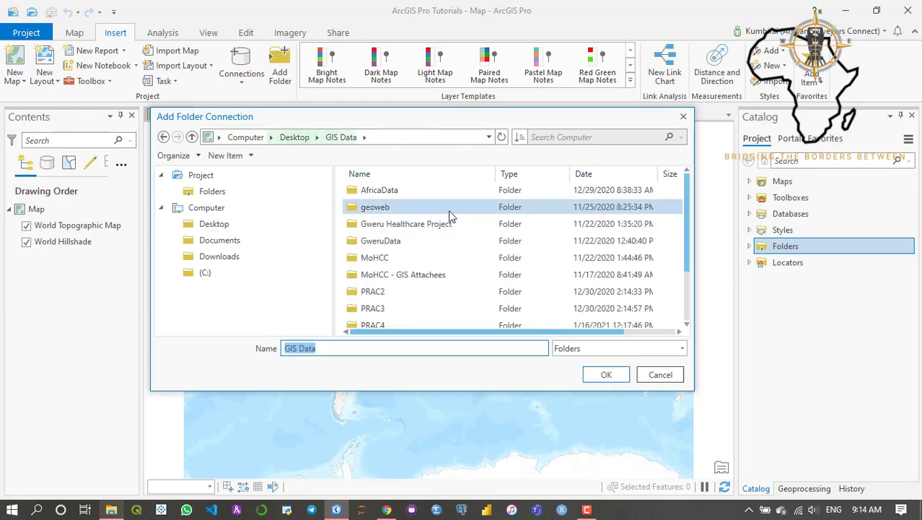
double_click(373, 307)
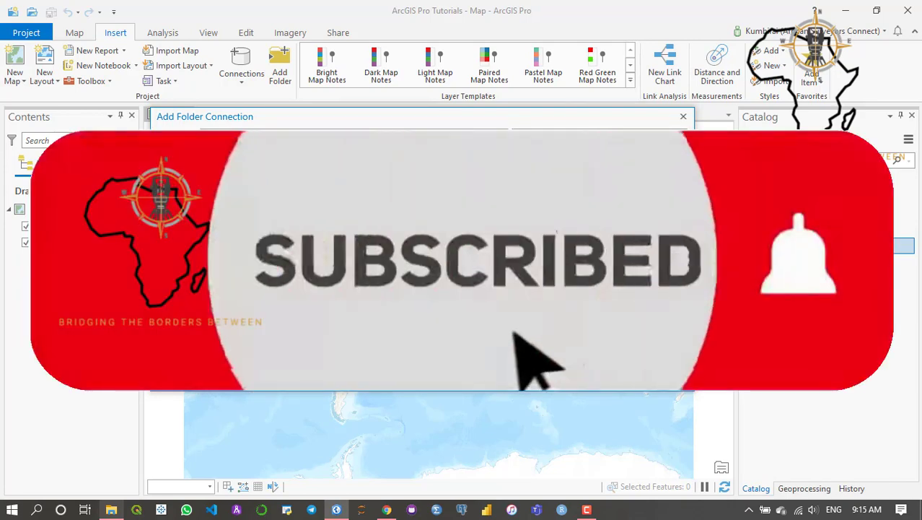
left_click(683, 116)
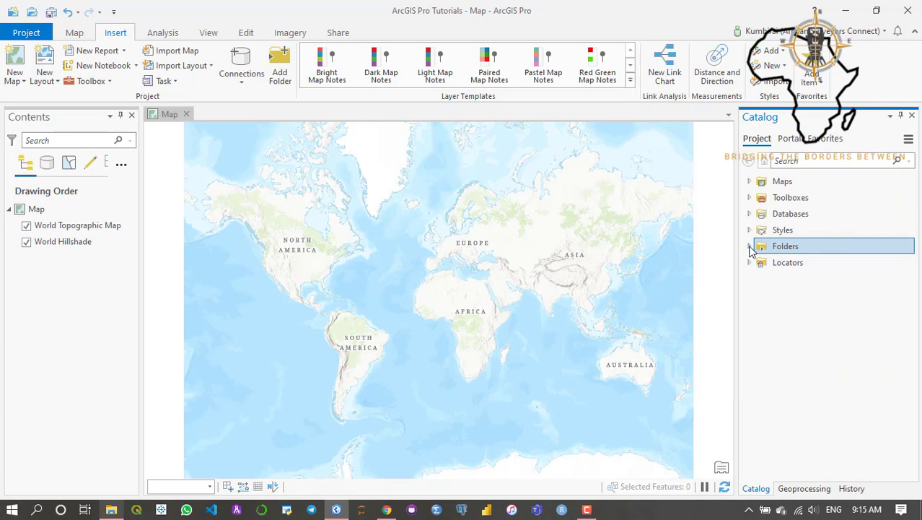
Step: Expand Folders and DATA to list Cholera_Deaths.shp and Pumps.shp
left_click(749, 246)
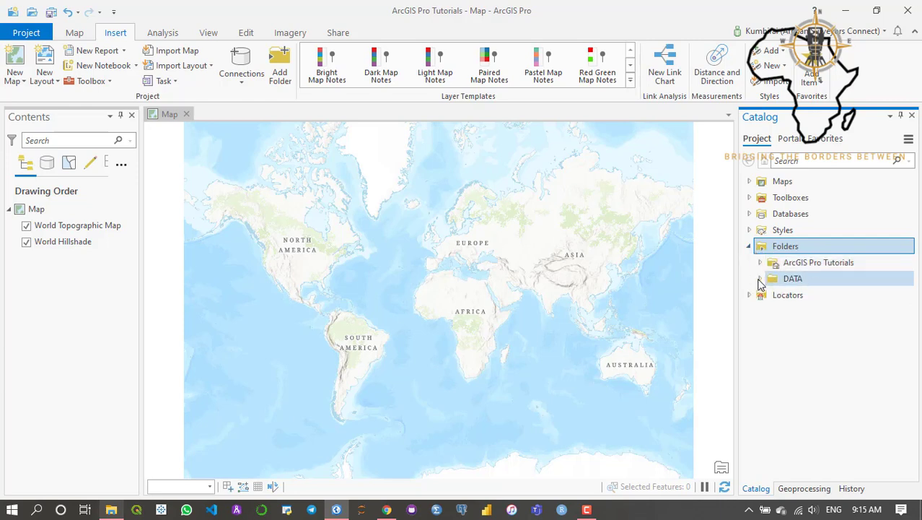
left_click(760, 279)
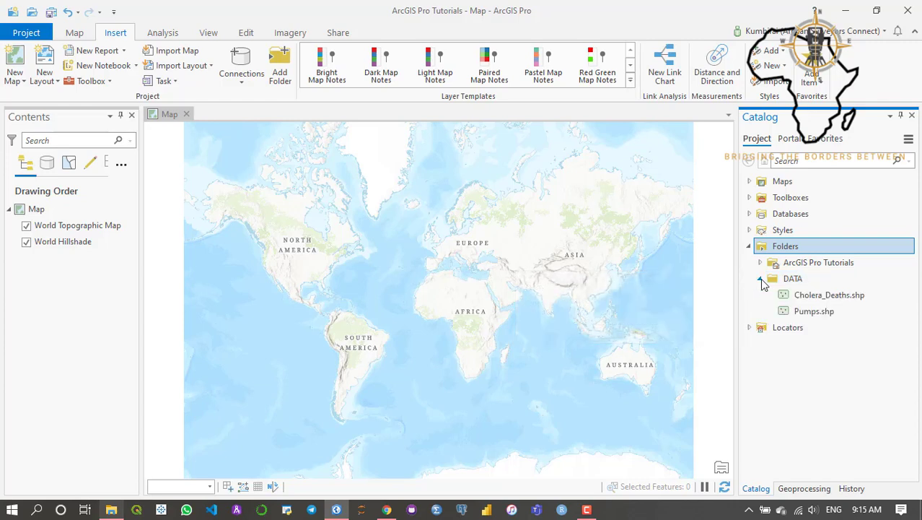
mouse_move(830, 295)
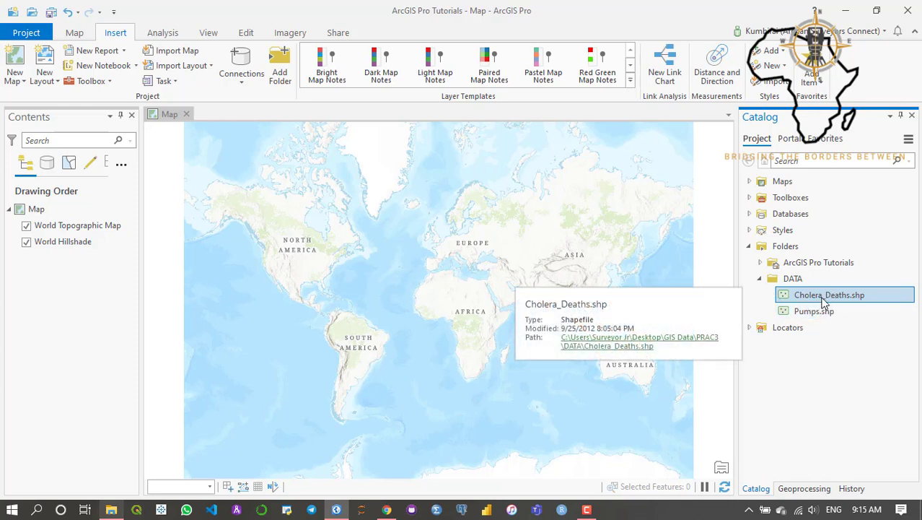
Step: Add Cholera_Deaths.shp to the current map from its Catalog menu
right_click(829, 294)
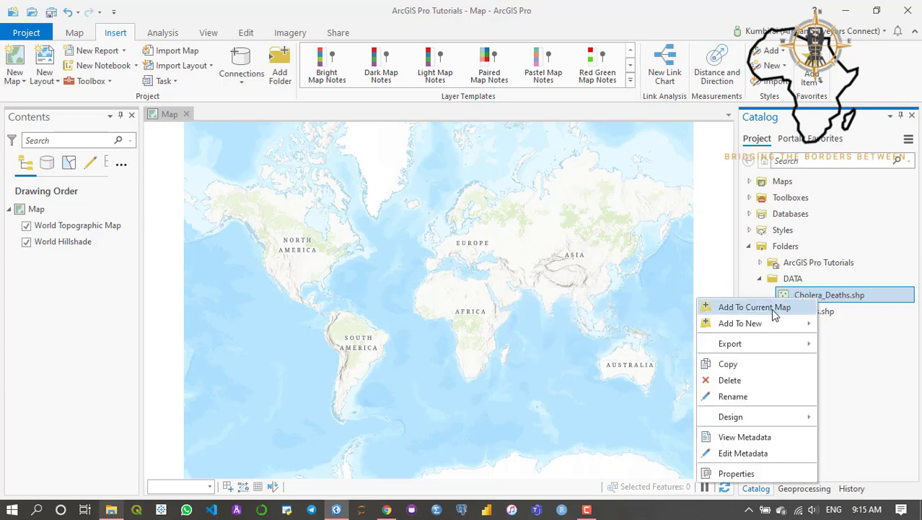
mouse_move(740, 323)
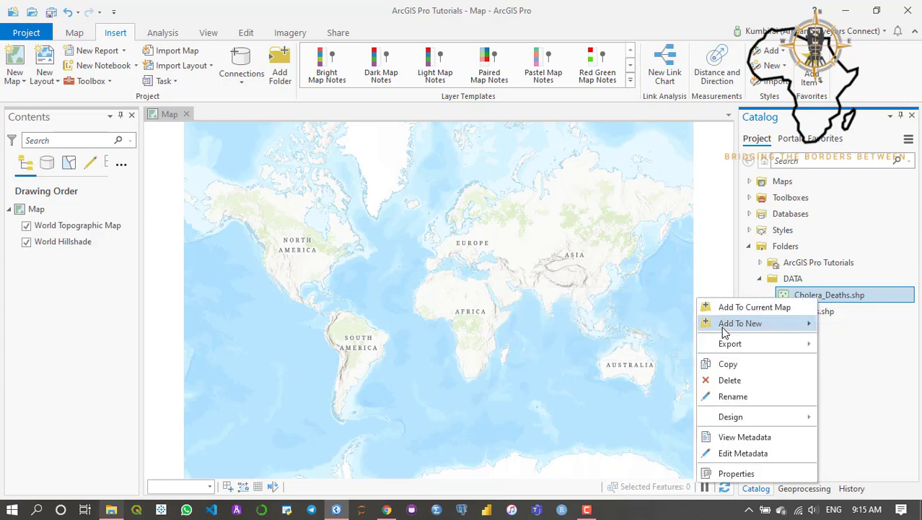
mouse_move(739, 323)
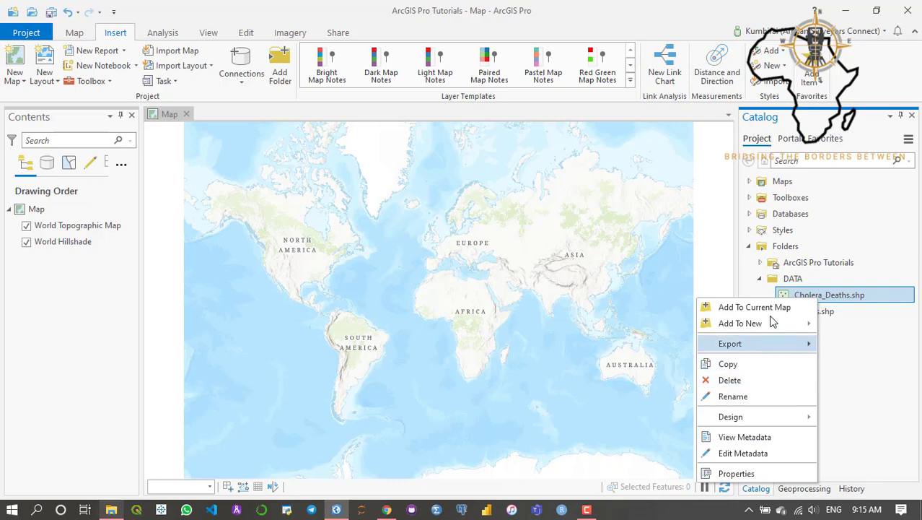
left_click(814, 310)
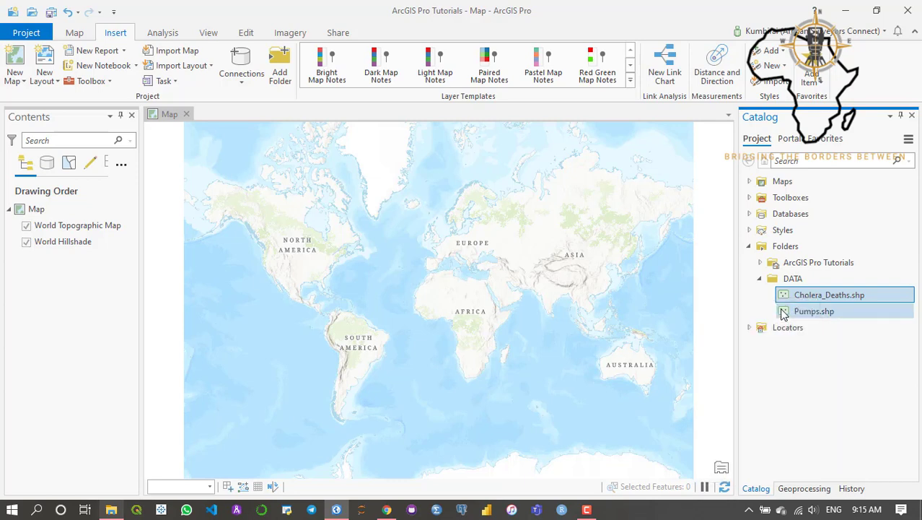
mouse_move(814, 311)
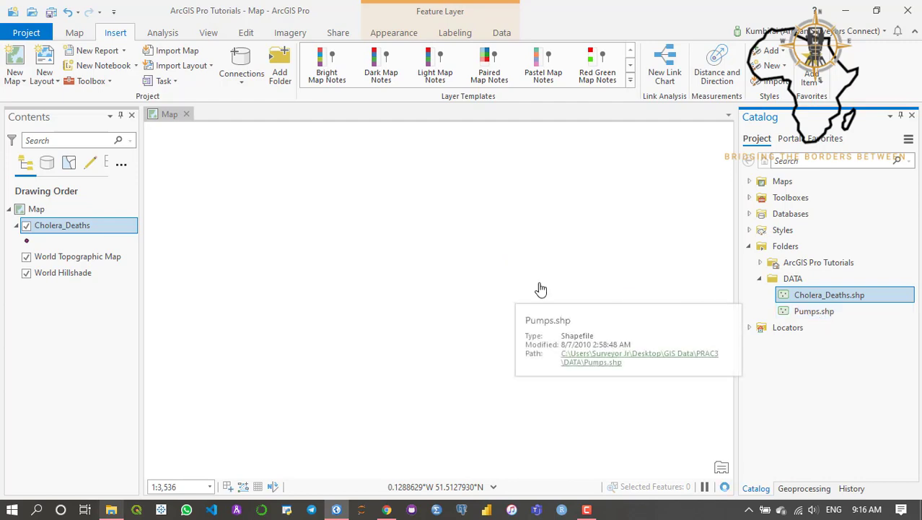
mouse_move(505, 340)
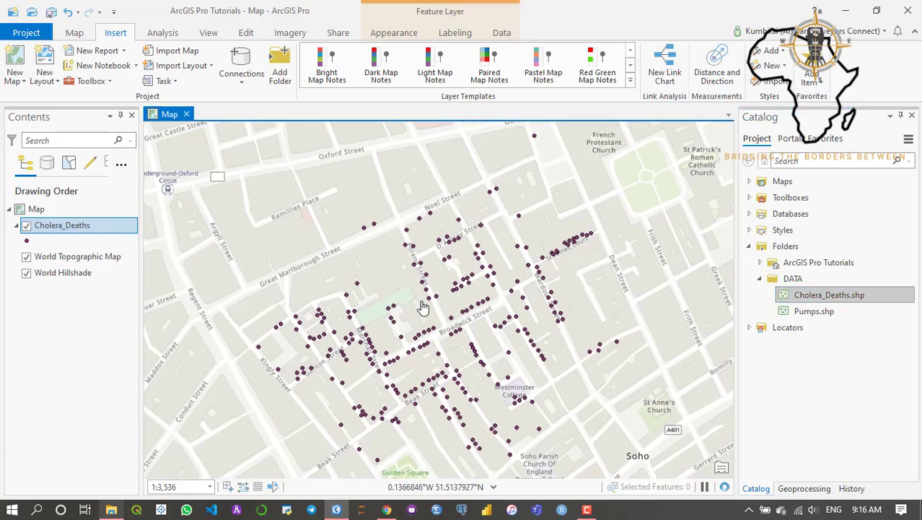
left_click_drag(424, 306, 361, 249)
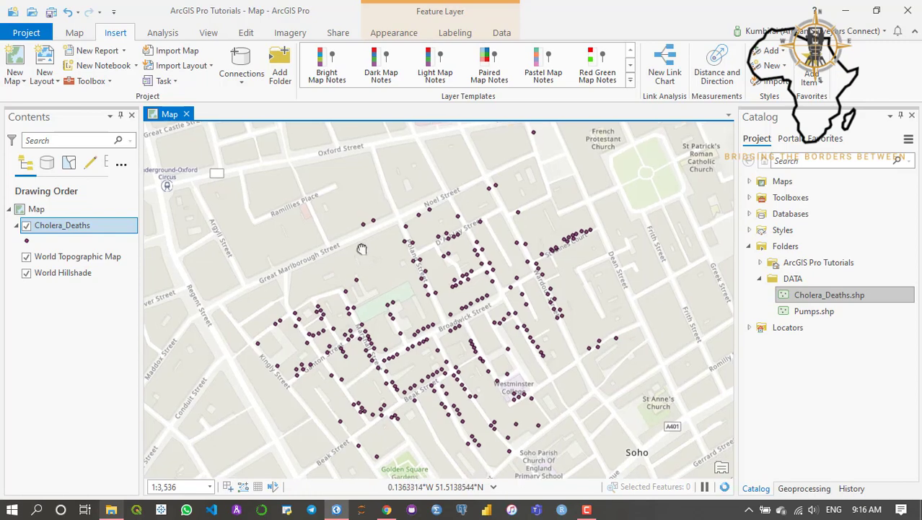
left_click_drag(362, 249, 669, 275)
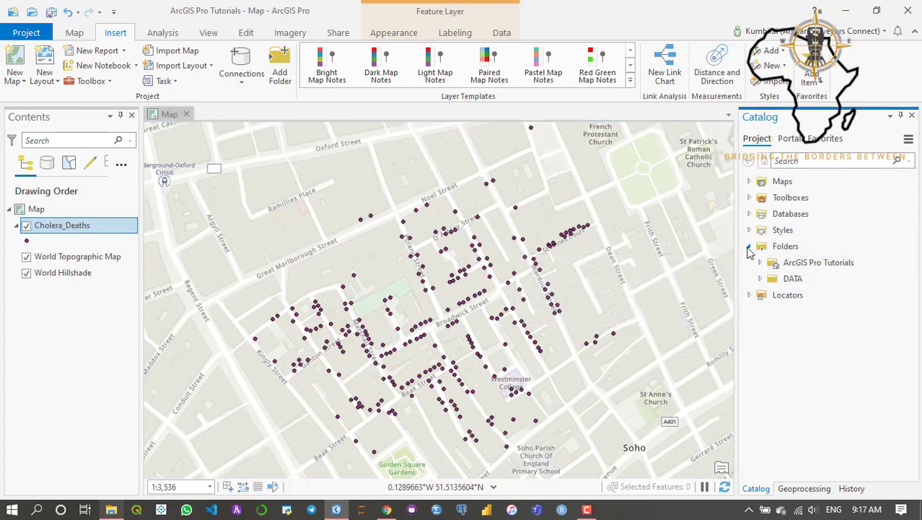
mouse_move(764, 280)
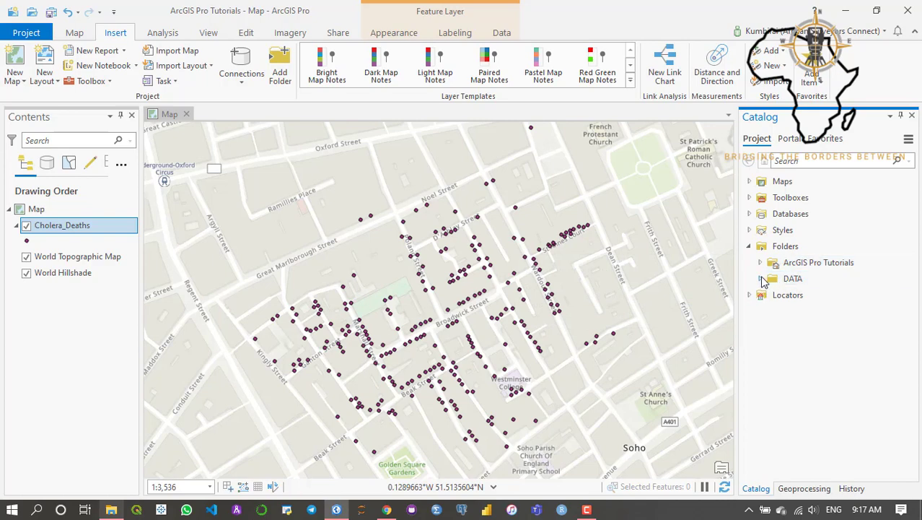
left_click(759, 278)
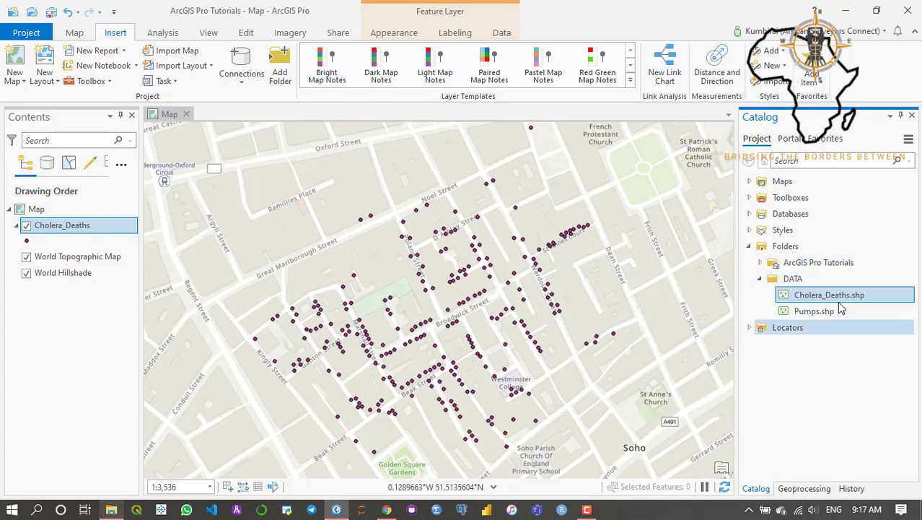
mouse_move(818, 262)
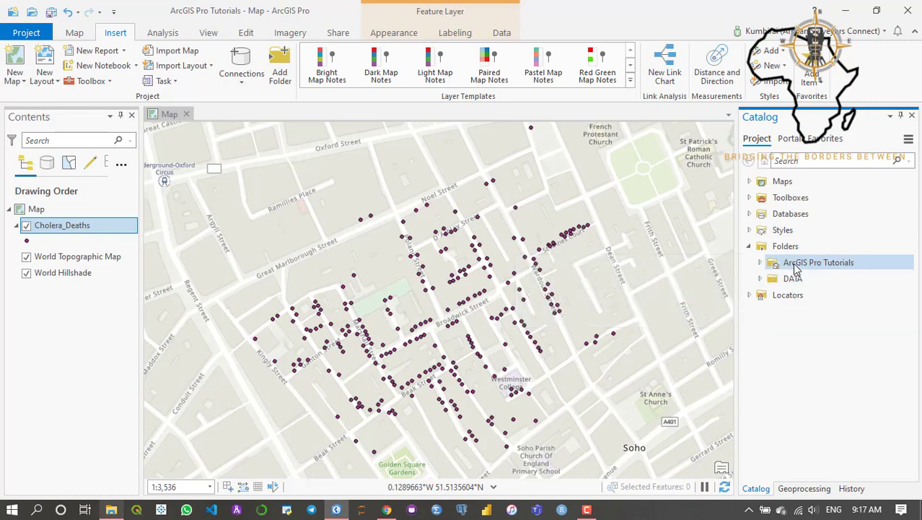
mouse_move(818, 262)
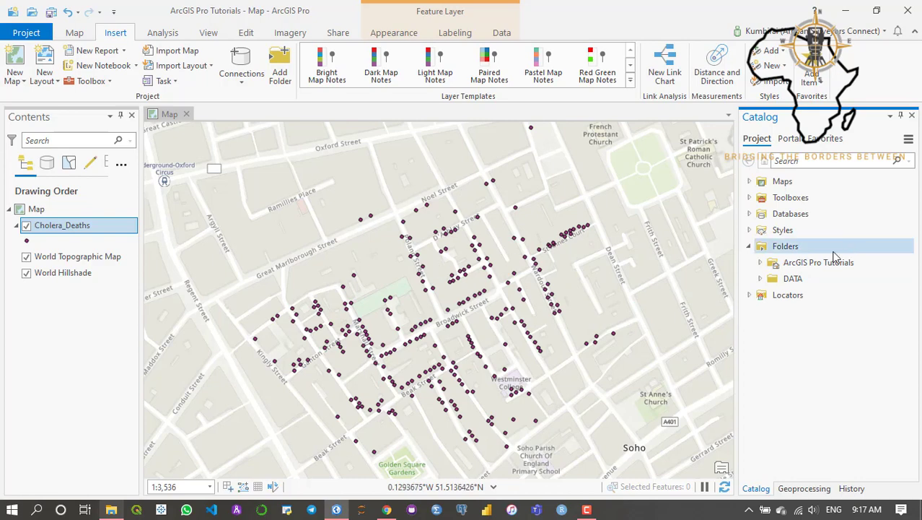
mouse_move(818, 262)
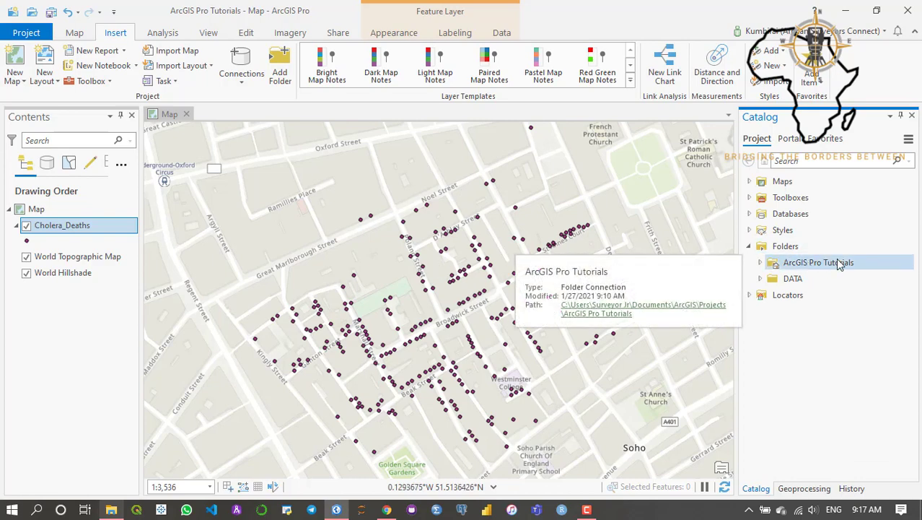